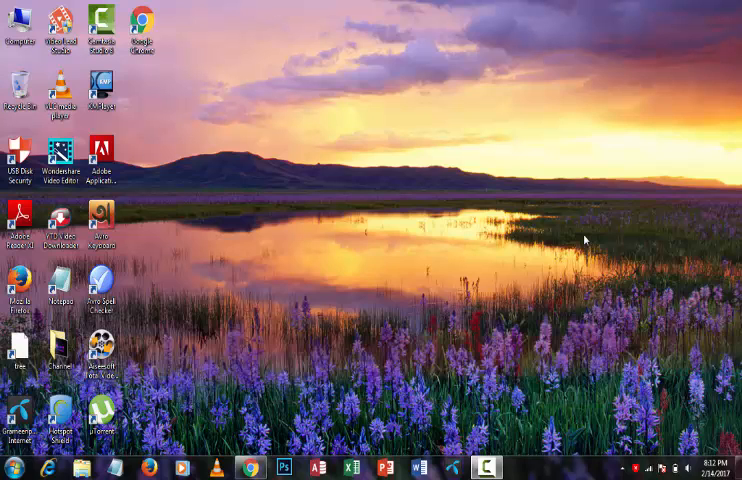
{"action": "left_click", "coordinate": [246, 468]}
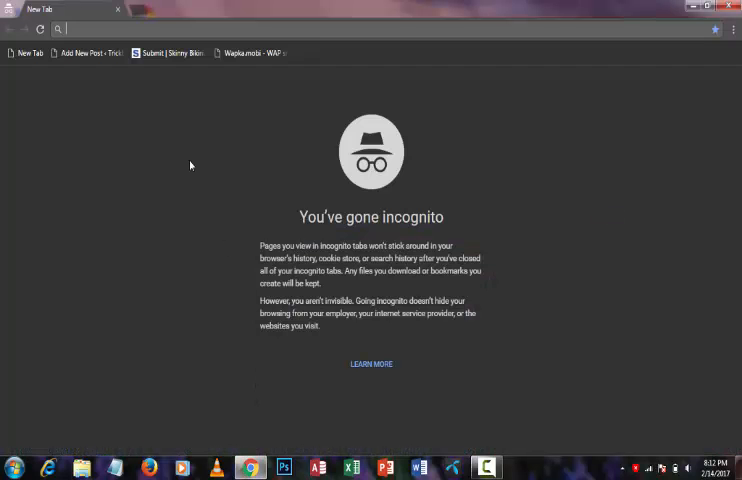
{"action": "type", "text": "www.google.com/adsense"}
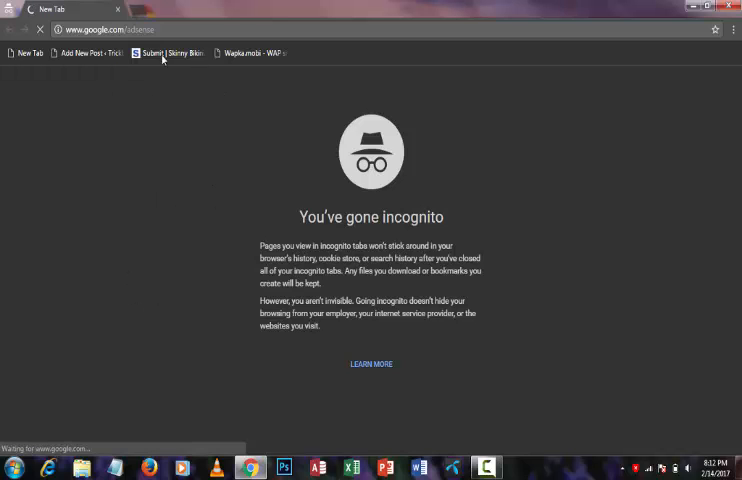
{"action": "mouse_move", "coordinate": [220, 150]}
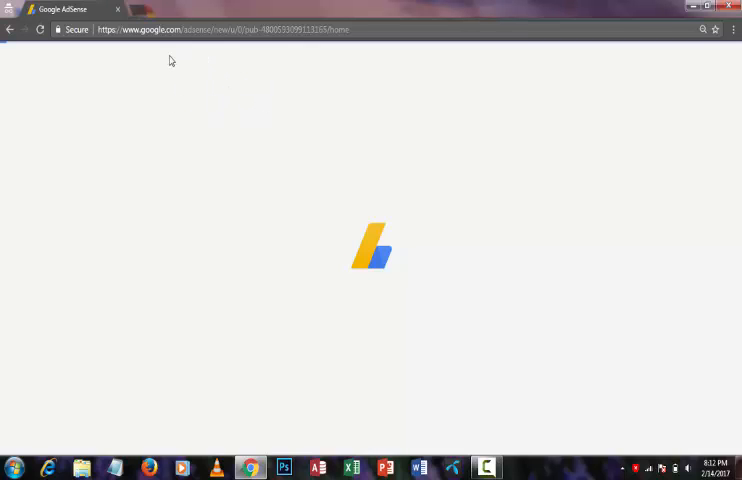
{"action": "mouse_move", "coordinate": [348, 112]}
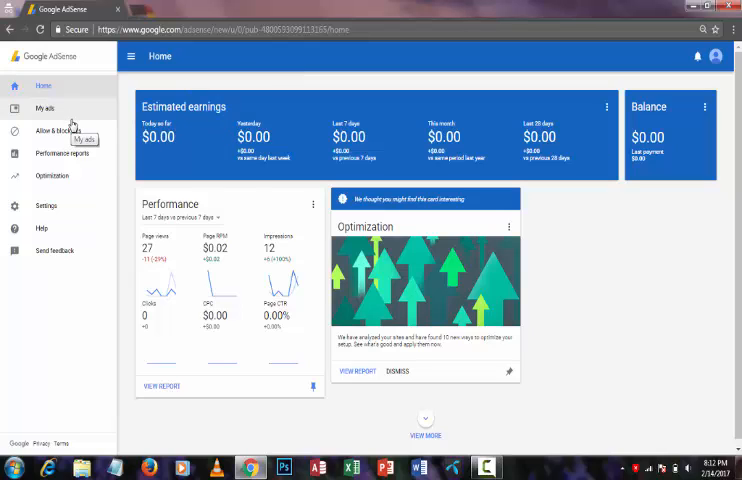
{"action": "mouse_move", "coordinate": [62, 152]}
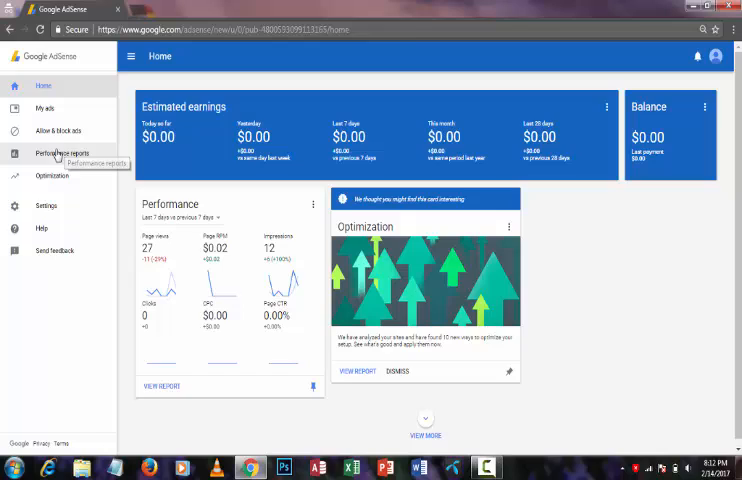
Show the Default performance report with last-7-days earnings, page views and impressions.
{"action": "left_click", "coordinate": [62, 152]}
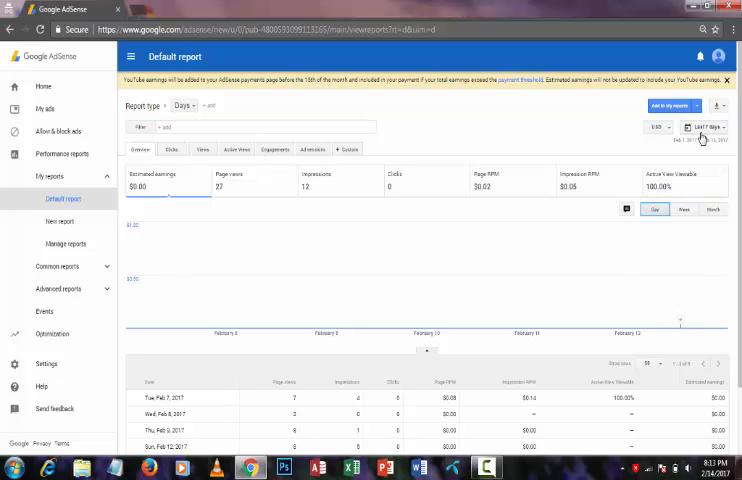
Switch the report's date range to All time, back to November 2015.
{"action": "left_click", "coordinate": [700, 128]}
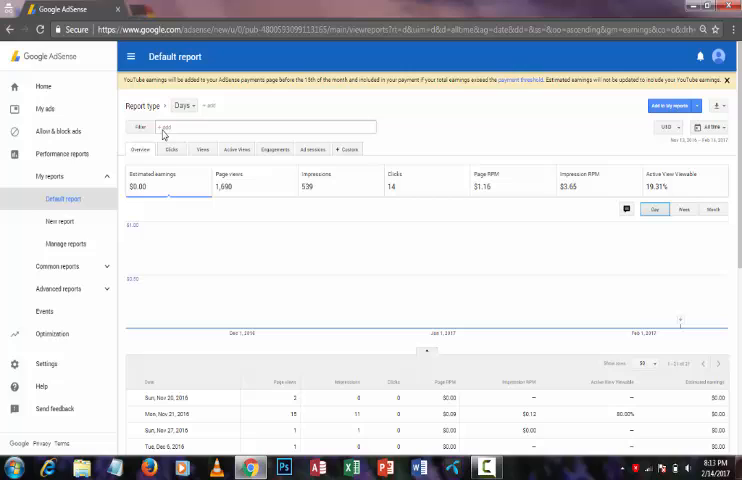
{"action": "mouse_move", "coordinate": [168, 132]}
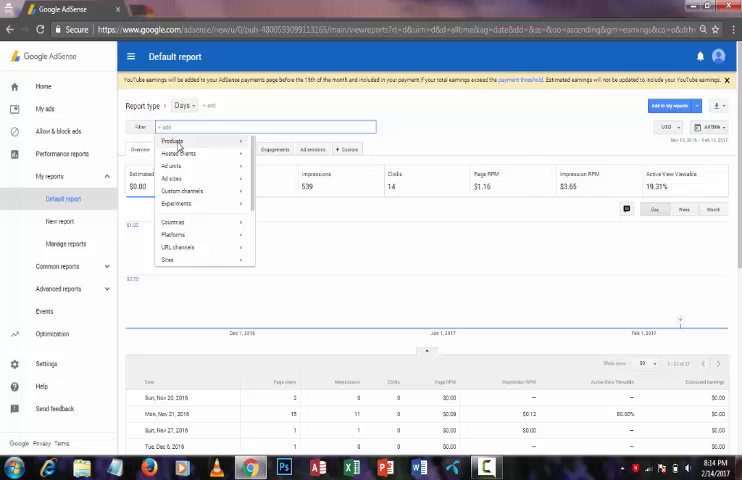
{"action": "mouse_move", "coordinate": [178, 144]}
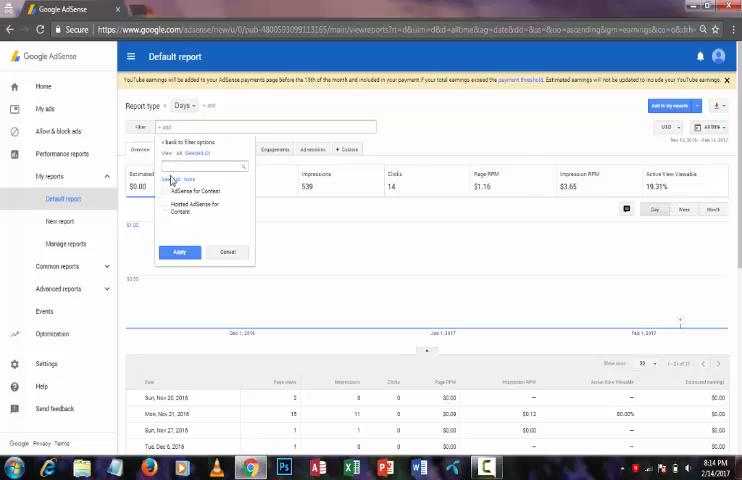
Apply a Product filter for Hosted AdSense for Content to the report.
{"action": "left_click", "coordinate": [172, 192]}
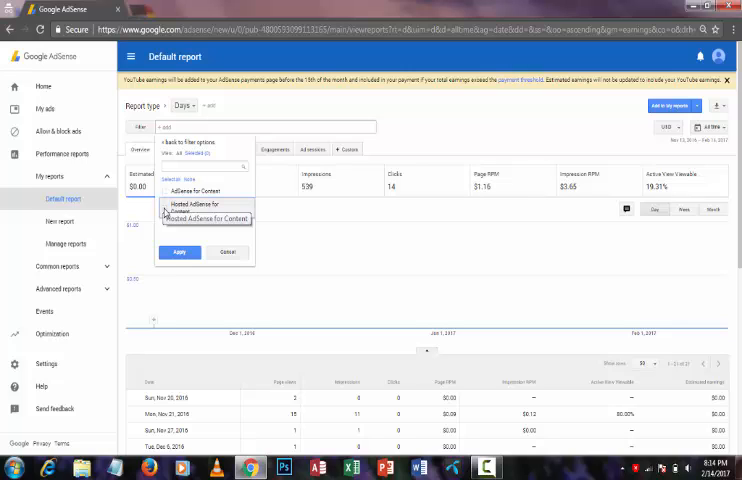
{"action": "left_click", "coordinate": [164, 208]}
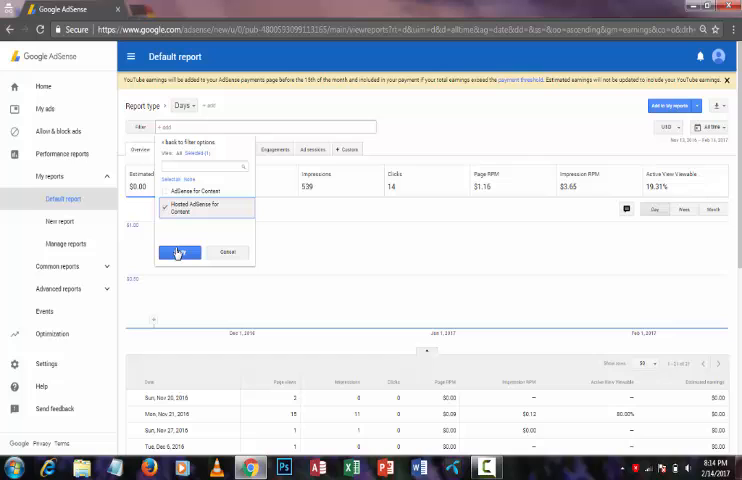
{"action": "left_click", "coordinate": [180, 252]}
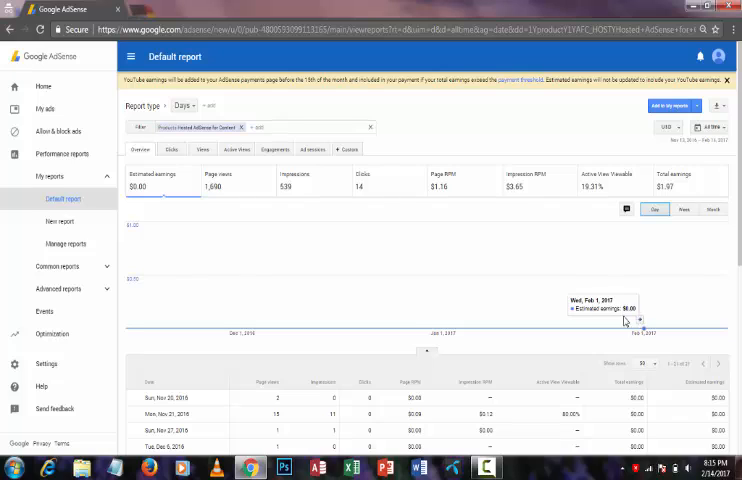
{"action": "mouse_move", "coordinate": [600, 324]}
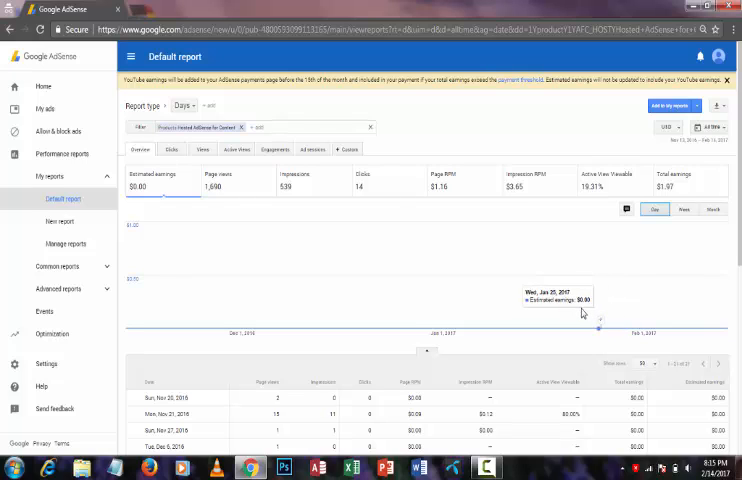
{"action": "mouse_move", "coordinate": [578, 316]}
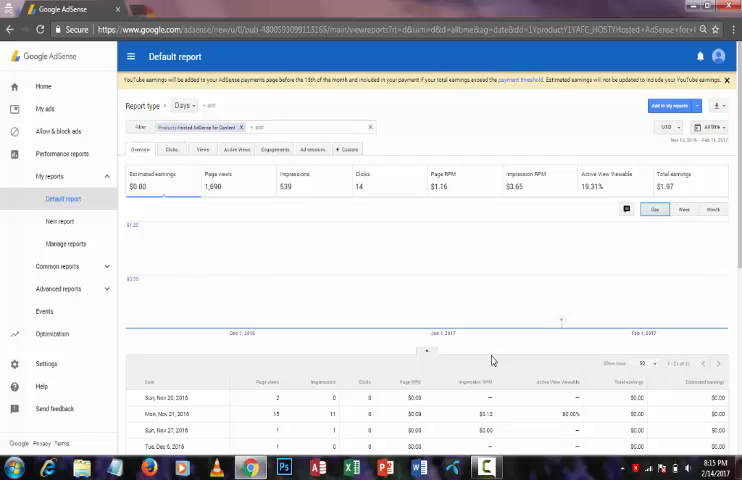
{"action": "mouse_move", "coordinate": [492, 362]}
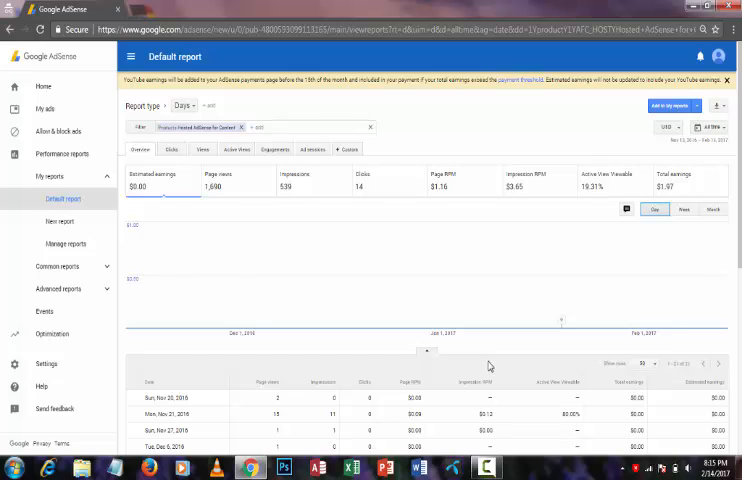